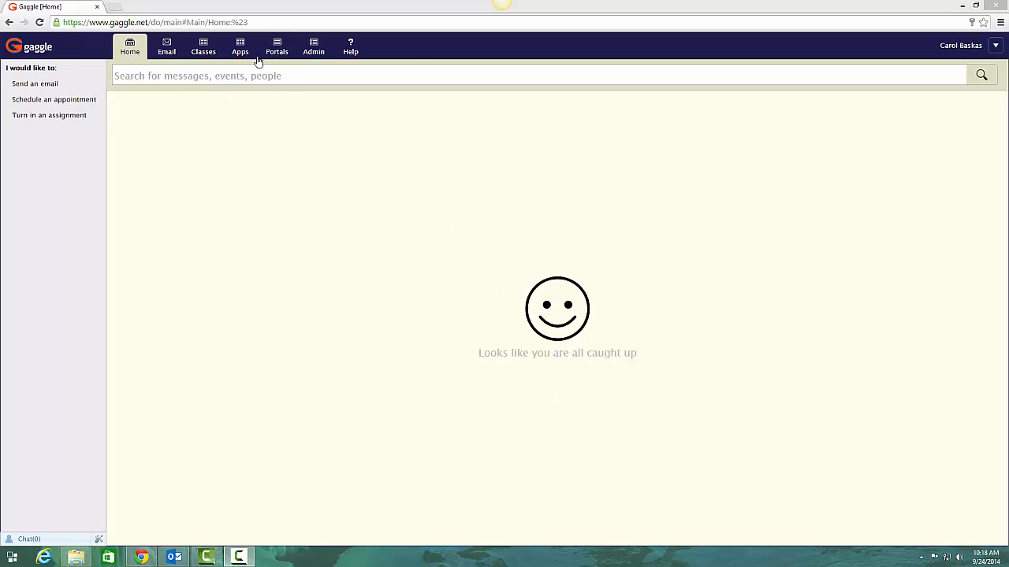
- Open Digital Locker from Gaggle's Apps menu
click(239, 48)
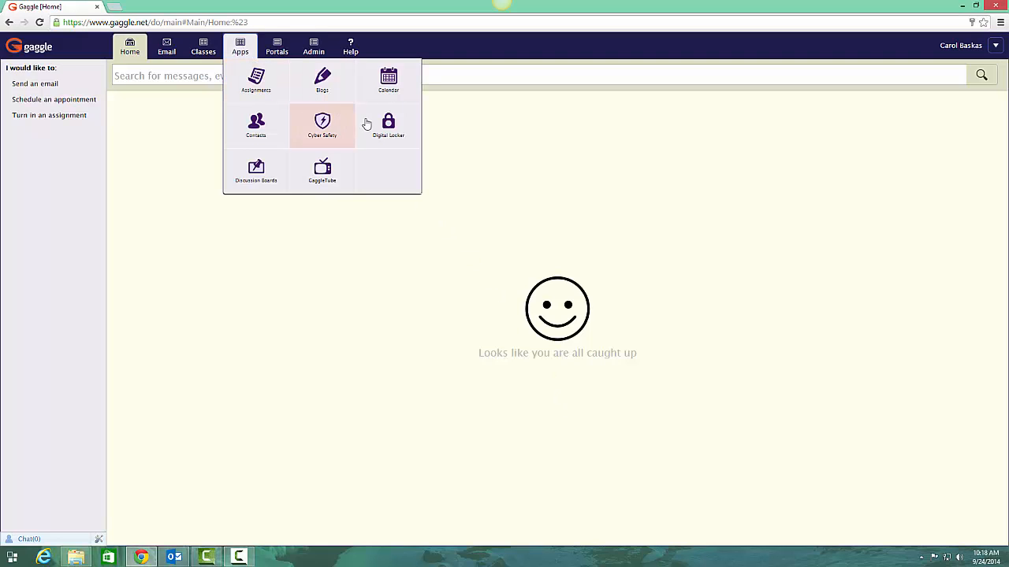
click(388, 125)
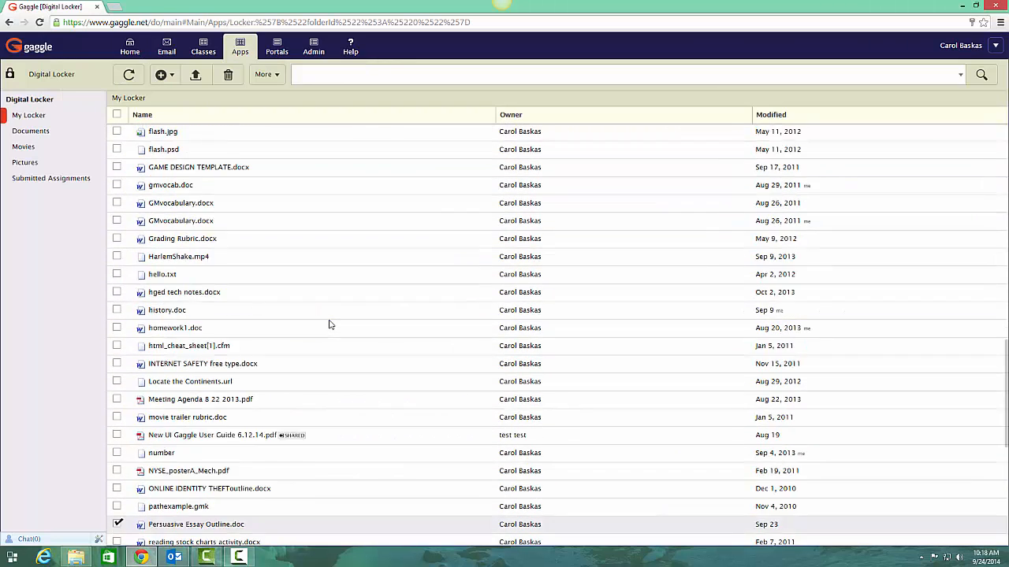
- Scroll the locker list down to reach Persuasive Essay Outline.doc
scroll(down, 3)
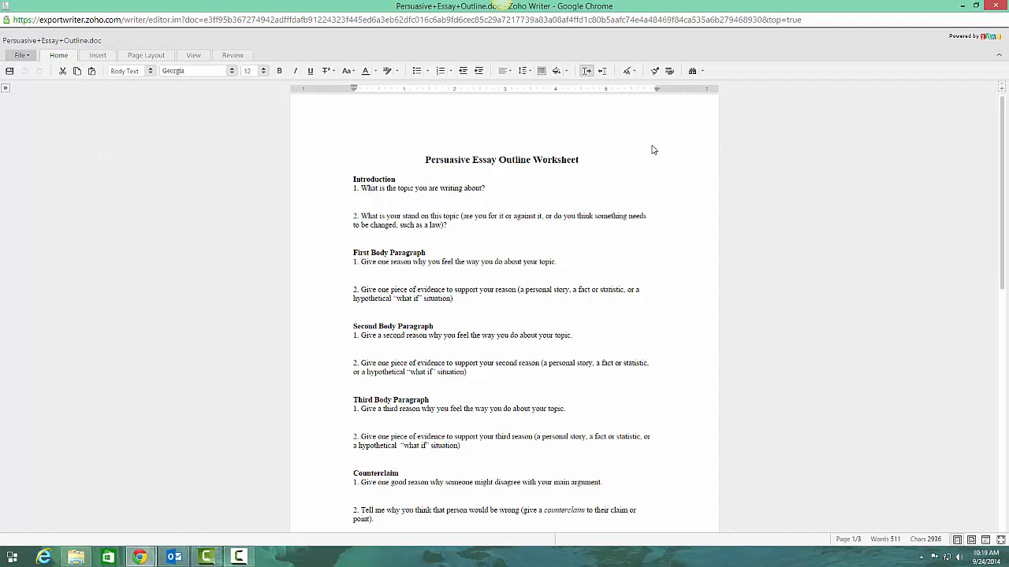
mouse_move(373, 247)
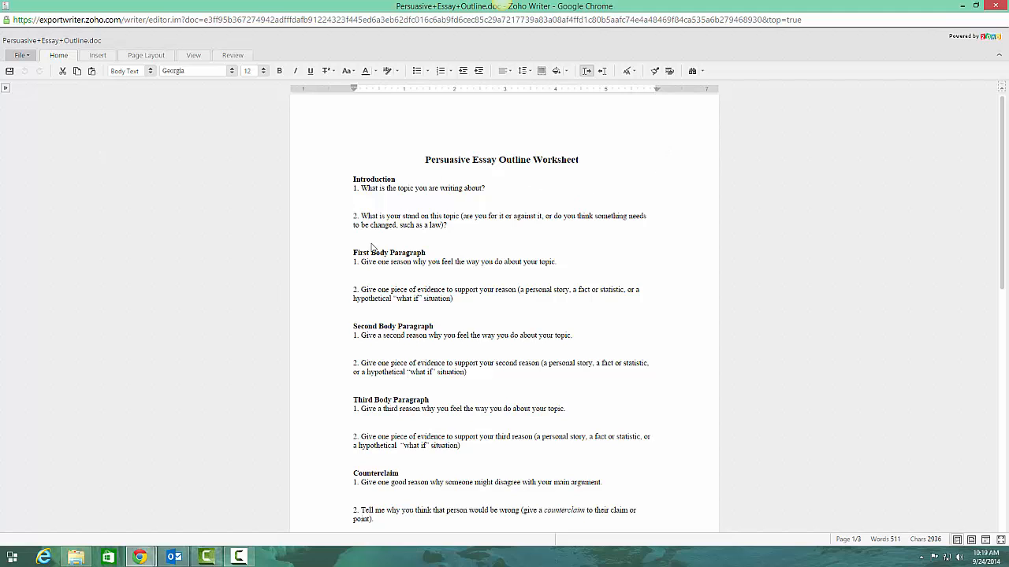
- Print the Persuasive Essay Outline Worksheet from Zoho Writer's File menu
click(19, 56)
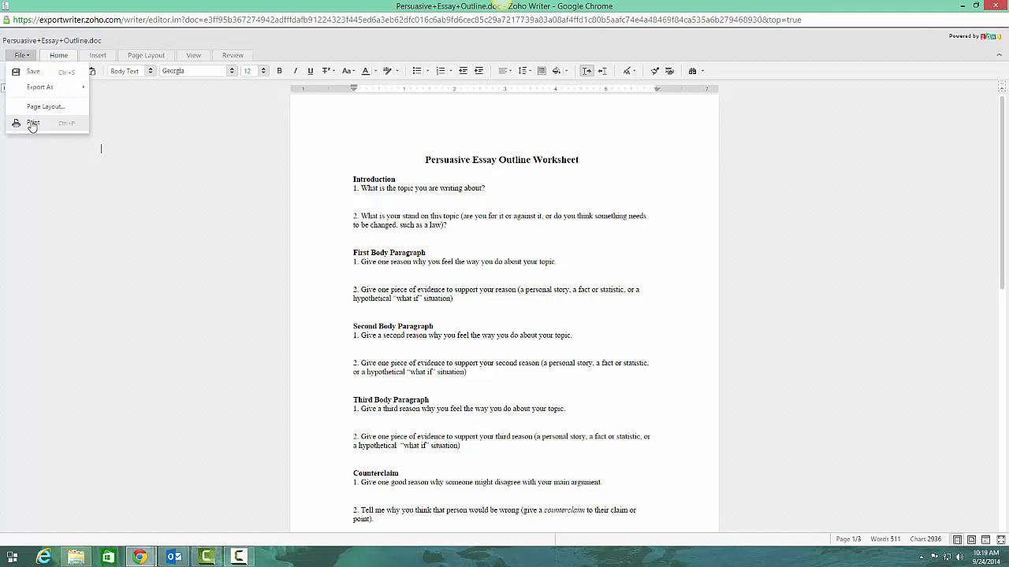
click(34, 123)
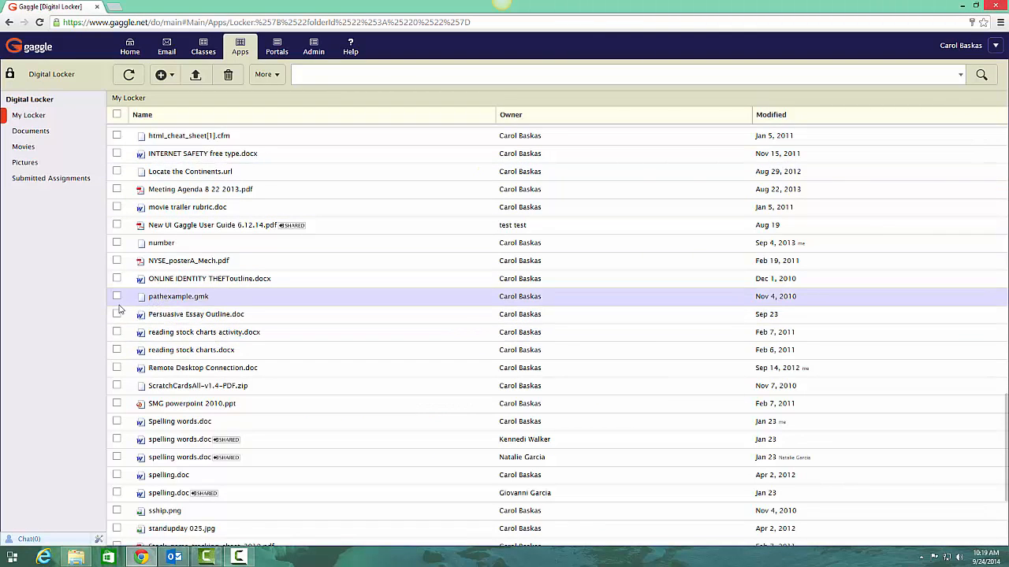
- Select Persuasive Essay Outline.doc and open its More actions menu
click(117, 314)
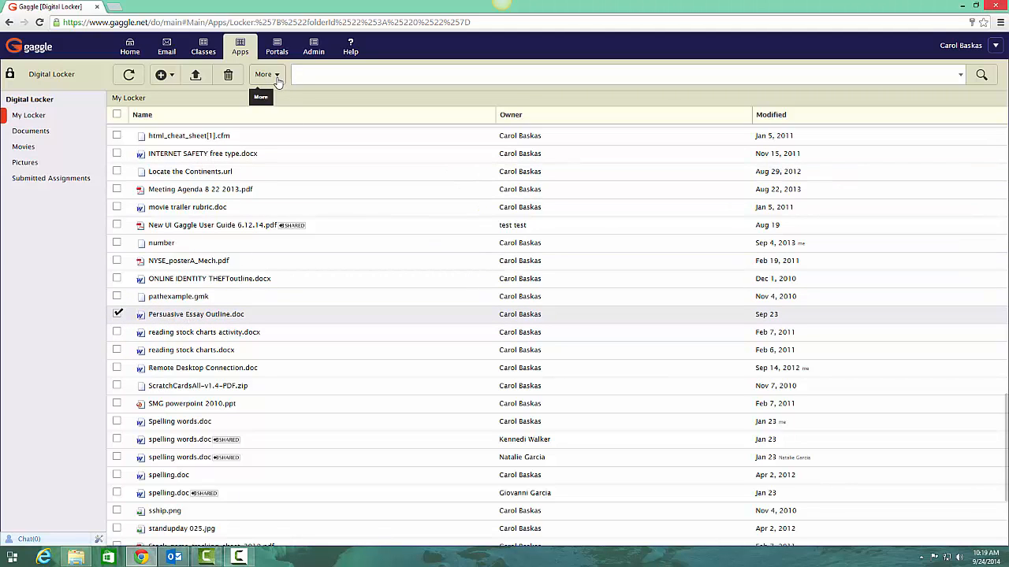
click(267, 74)
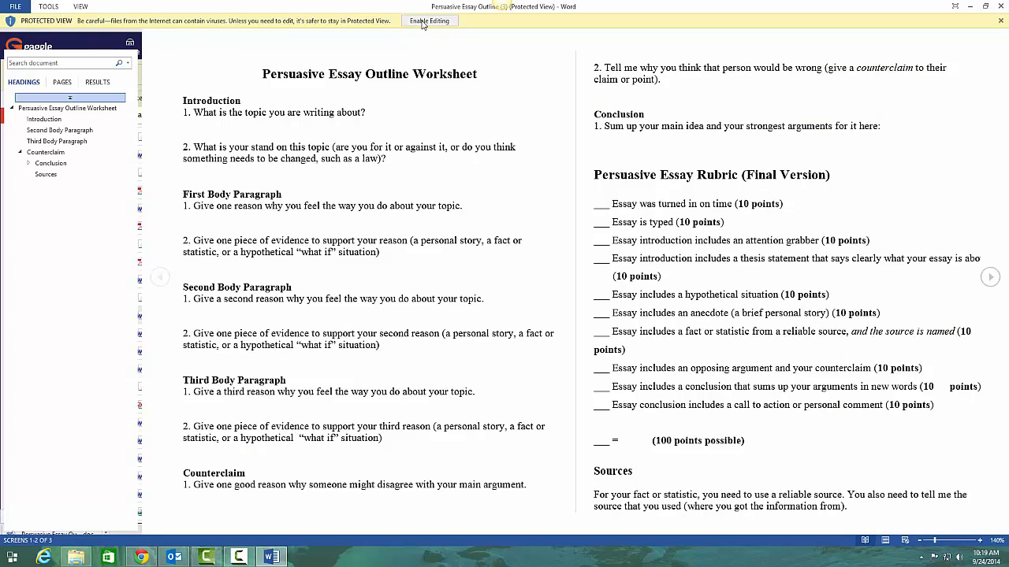
- Enable editing on the downloaded outline in Word and go to File > Print
click(429, 20)
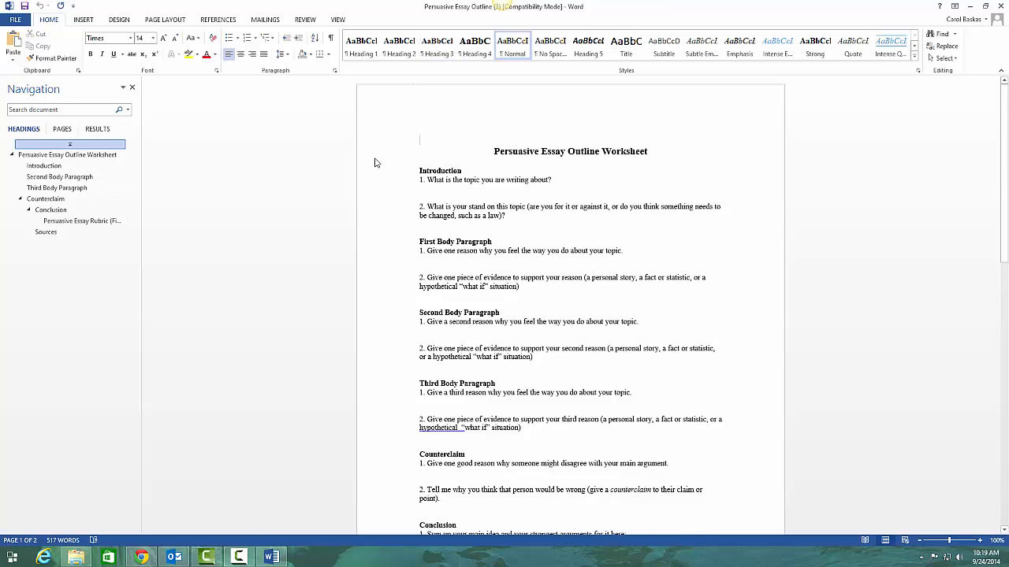
click(15, 19)
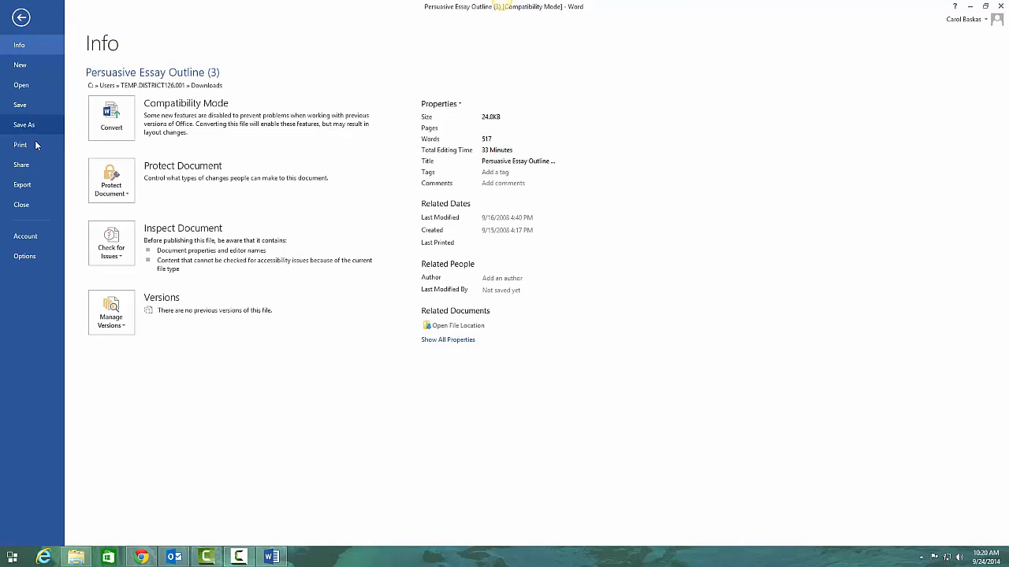
click(20, 145)
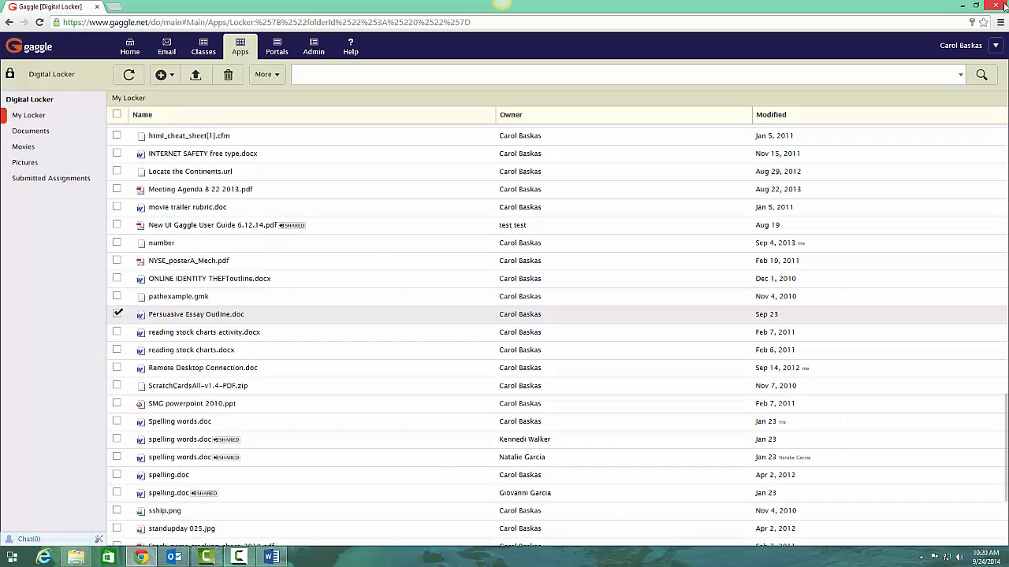
mouse_move(522, 216)
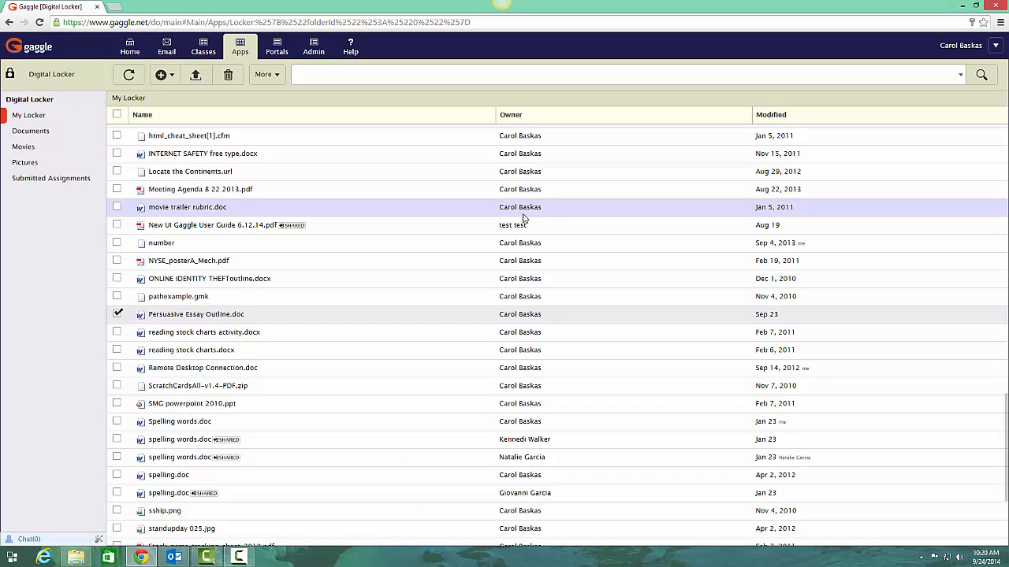